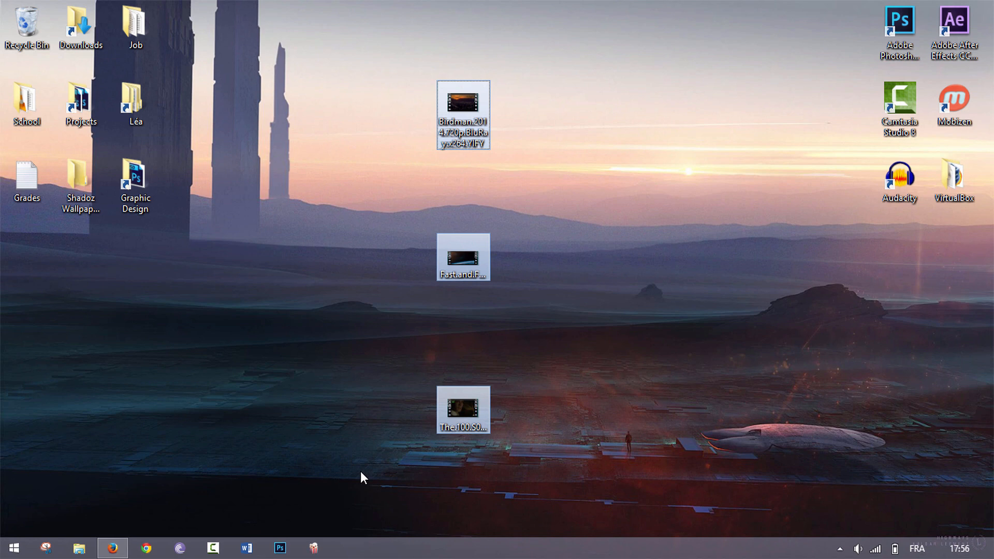
pyautogui.moveTo(531, 75)
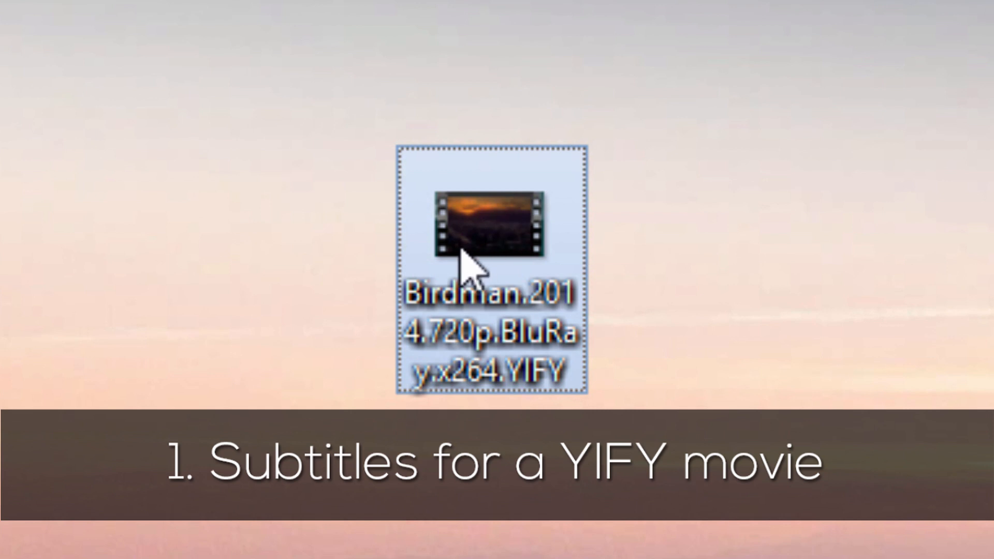
pyautogui.moveTo(567, 409)
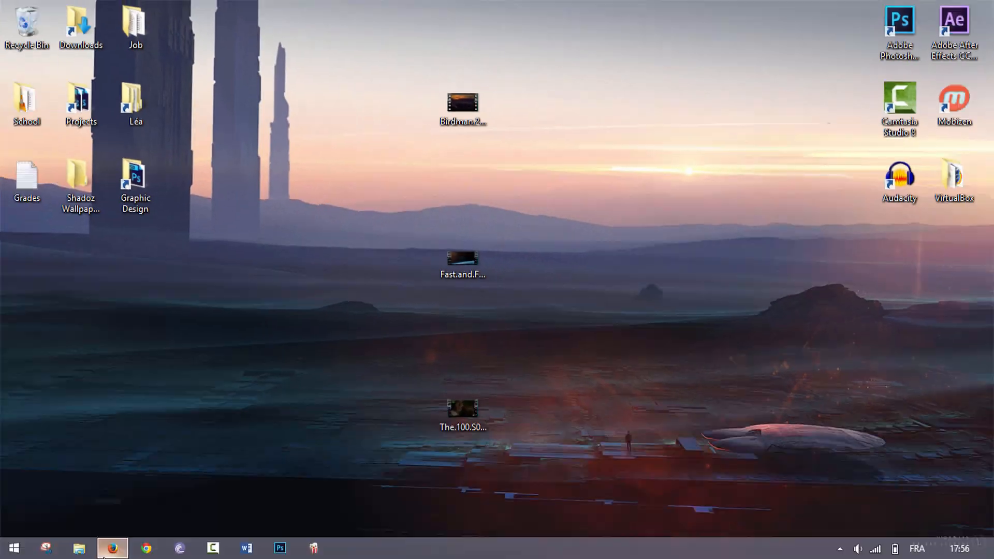
# Step: Search YIFY Subtitles for 'birdman' and go to the Birdman 2014 subtitle page
pyautogui.click(111, 547)
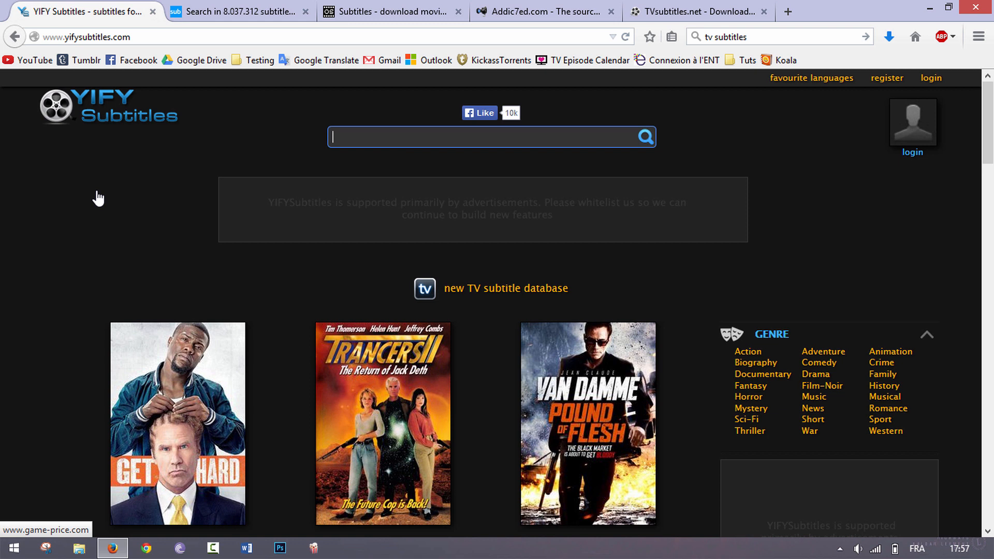
pyautogui.write('birdman')
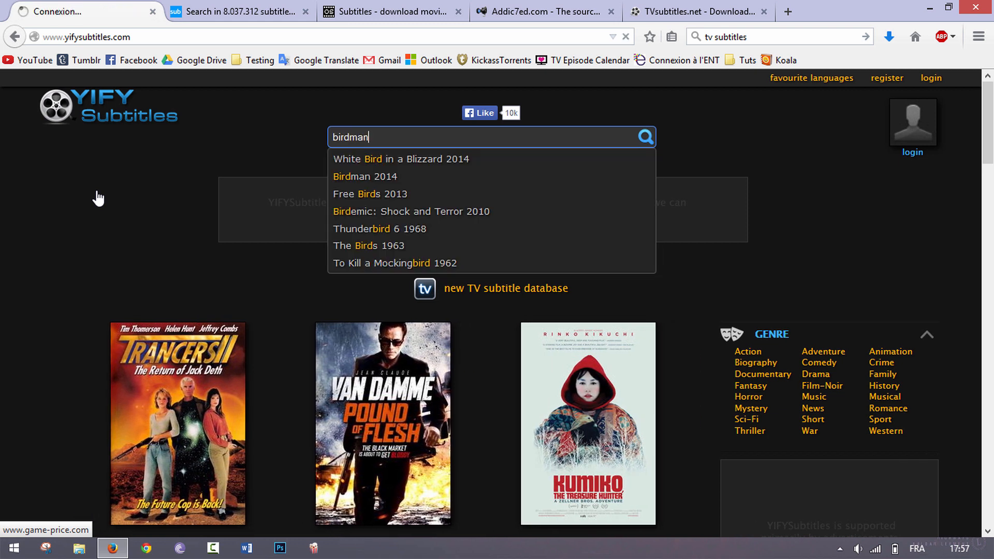
pyautogui.click(366, 176)
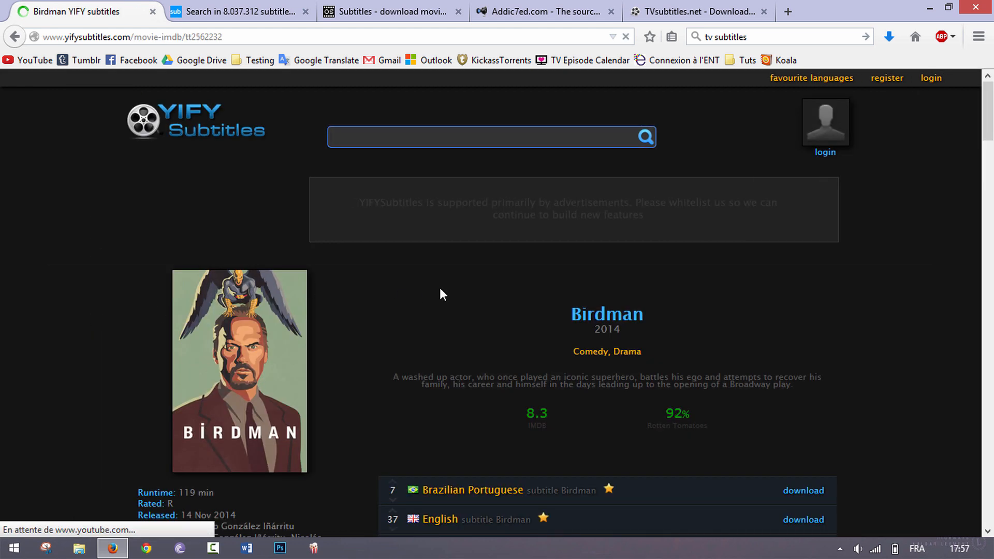
# Step: Download the English Birdman subtitles as an .srt file to the desktop
pyautogui.scroll(-3)
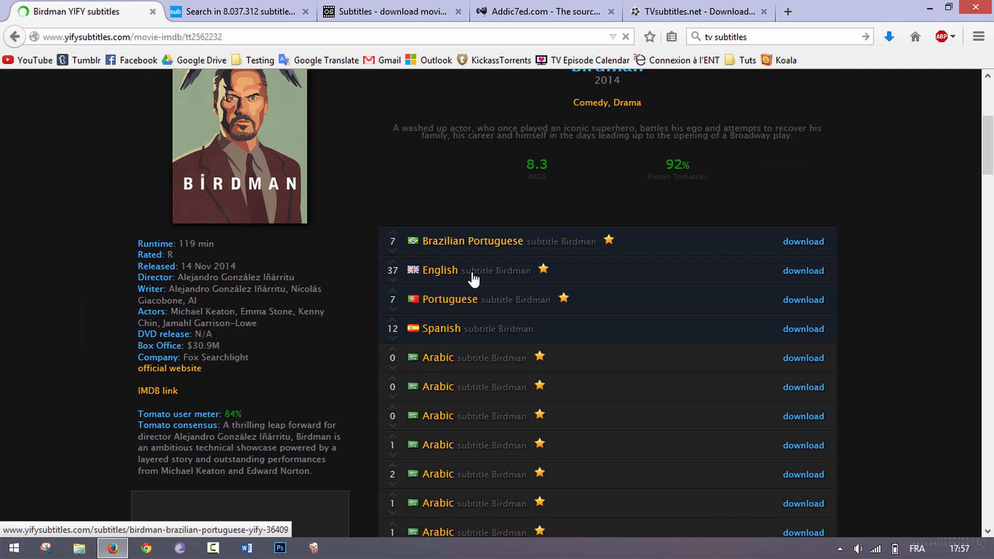
pyautogui.click(441, 270)
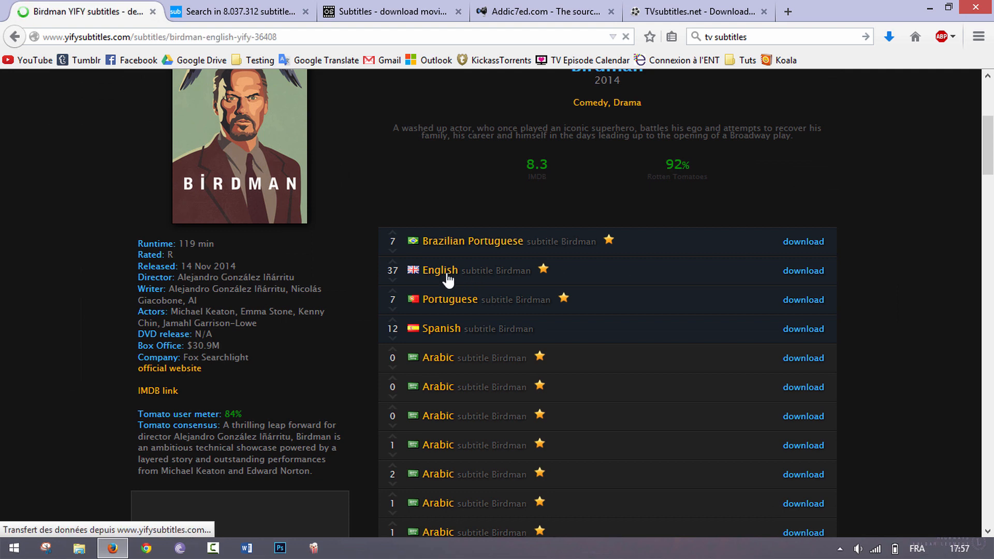
pyautogui.click(803, 270)
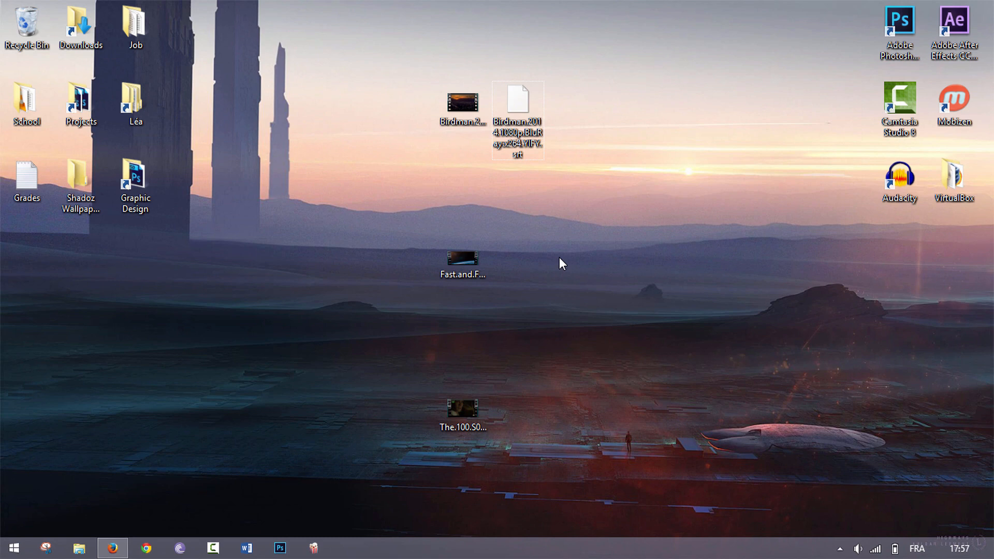
# Step: Select the Fast and Furious 7 video on the desktop and return to the SubtitleSeeker page in the browser
pyautogui.click(112, 548)
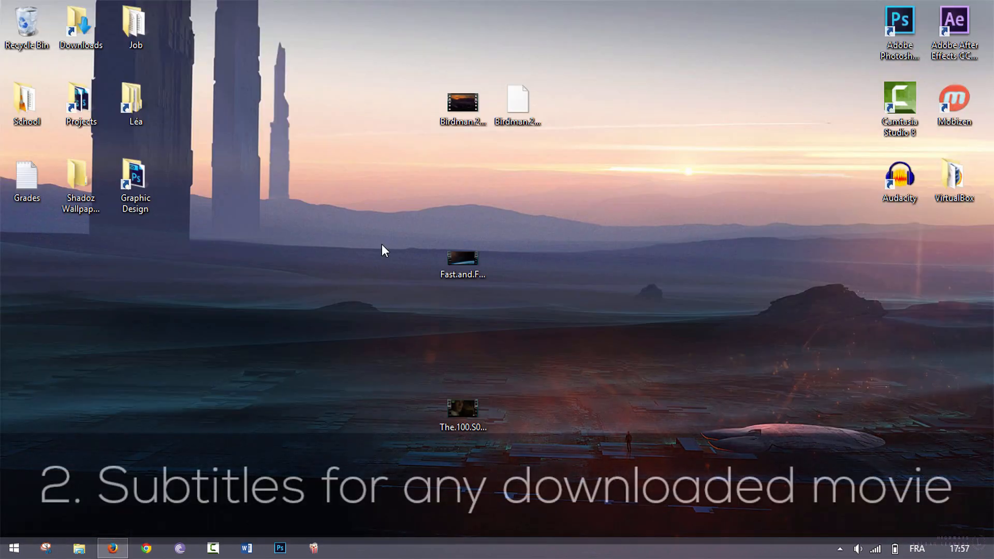
pyautogui.click(462, 262)
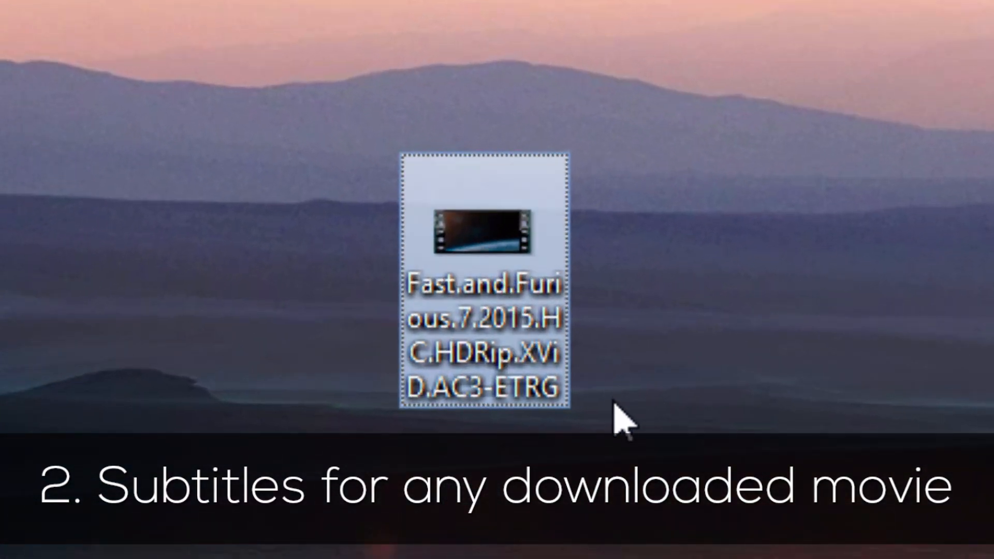
pyautogui.moveTo(618, 444)
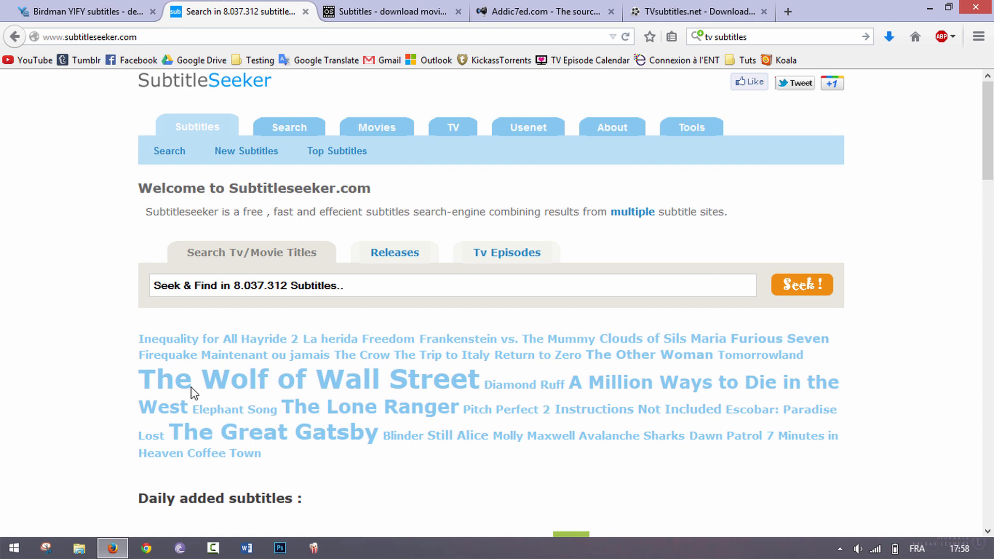
pyautogui.click(392, 11)
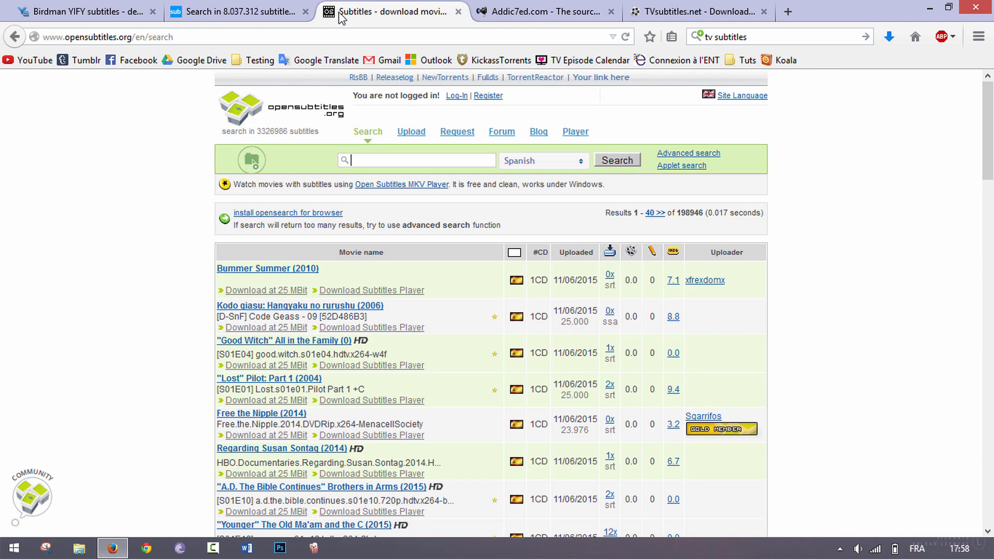
pyautogui.click(239, 11)
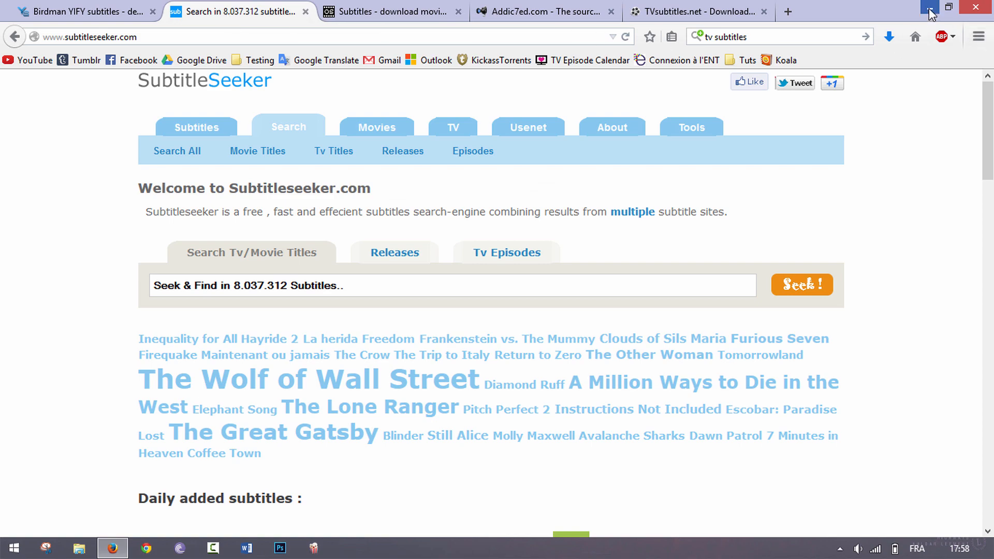
# Step: Search SubtitleSeeker with the copied Fast and Furious 7 HDRip ETRG file name
pyautogui.press('ctrl+c')
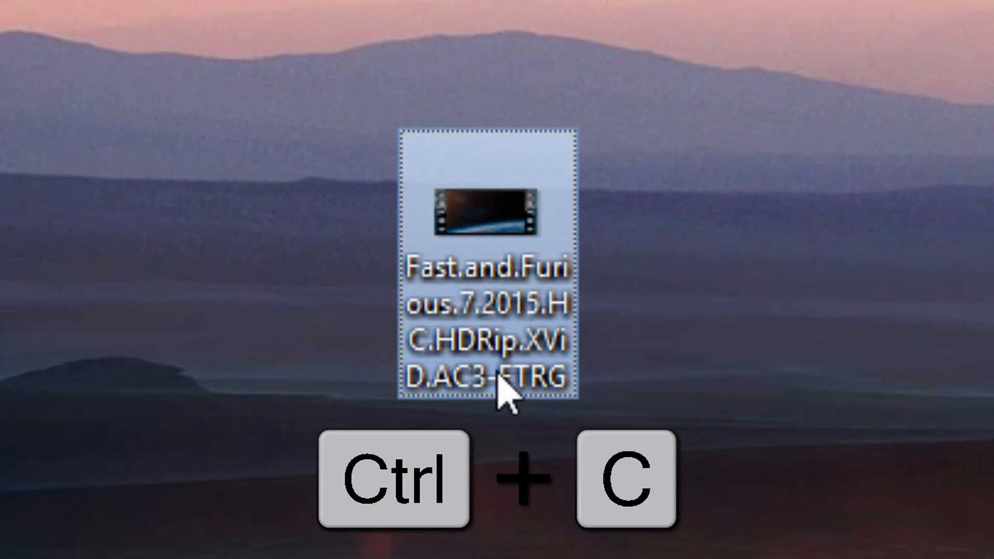
pyautogui.press('ctrl+c')
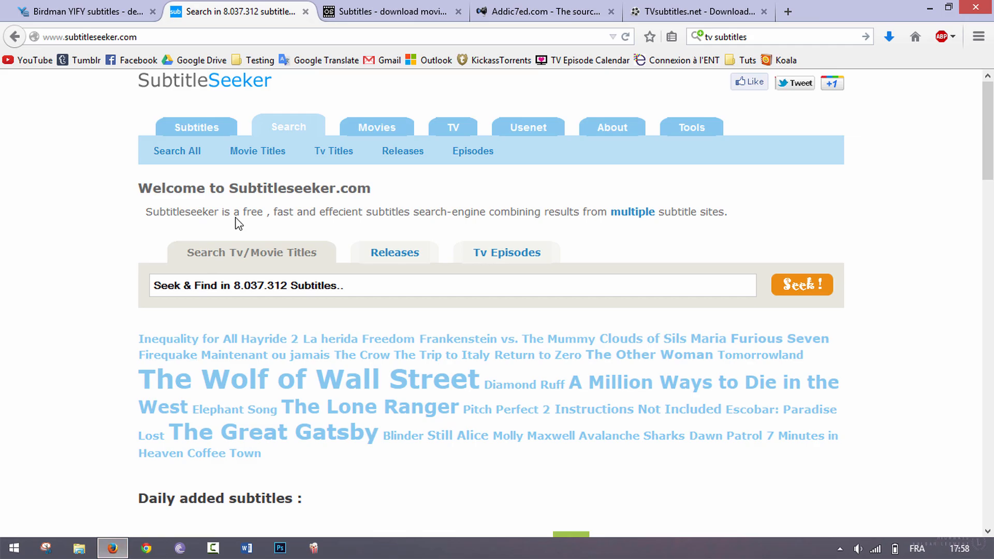
pyautogui.press('ctrl+v')
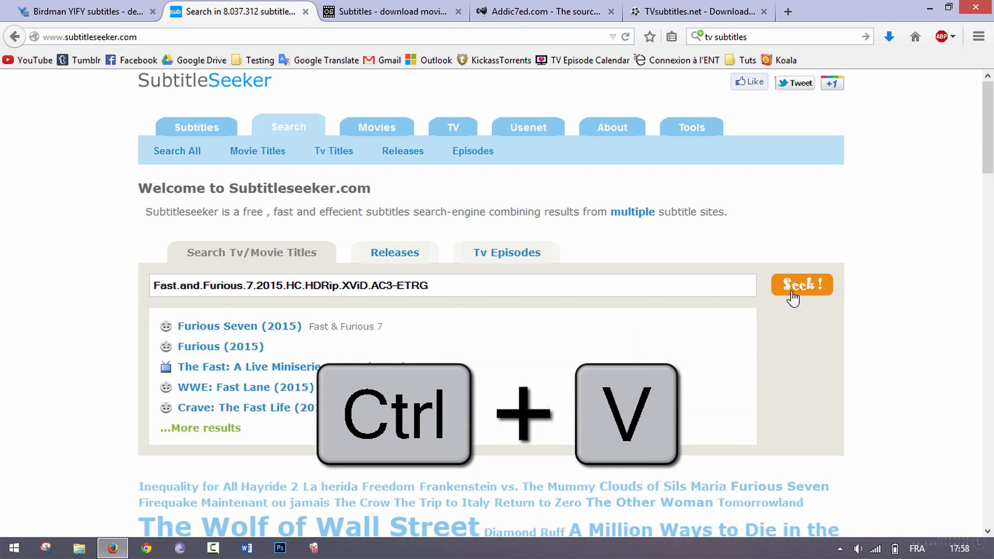
pyautogui.click(800, 283)
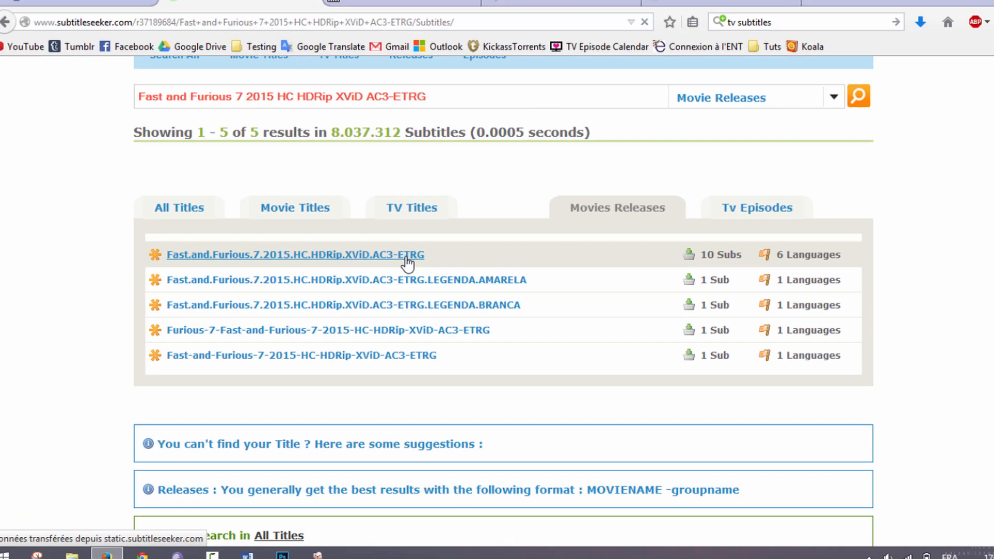
# Step: From the release with 10 subs in 6 languages, download the first English subtitle archive holding Furious.7.2015.srt
pyautogui.click(295, 254)
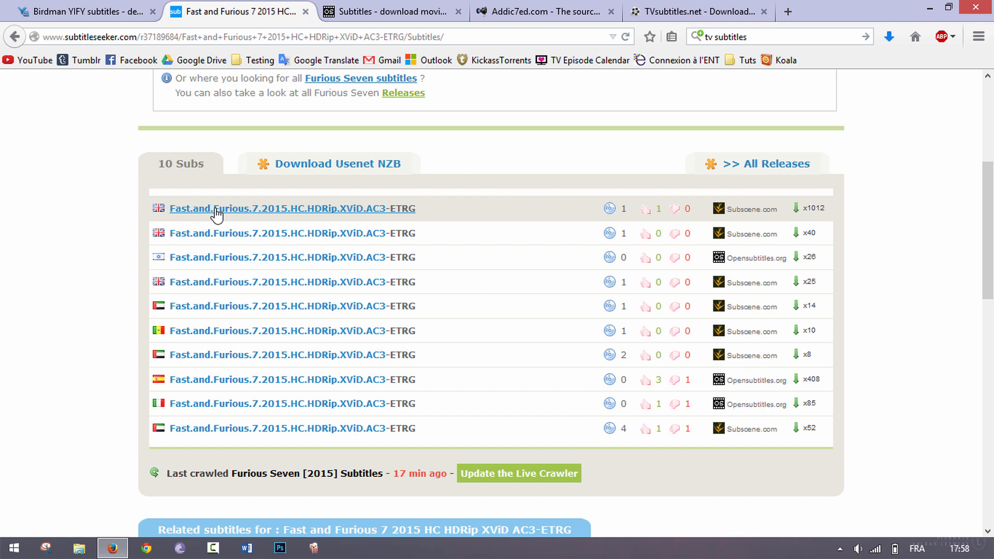
pyautogui.click(292, 208)
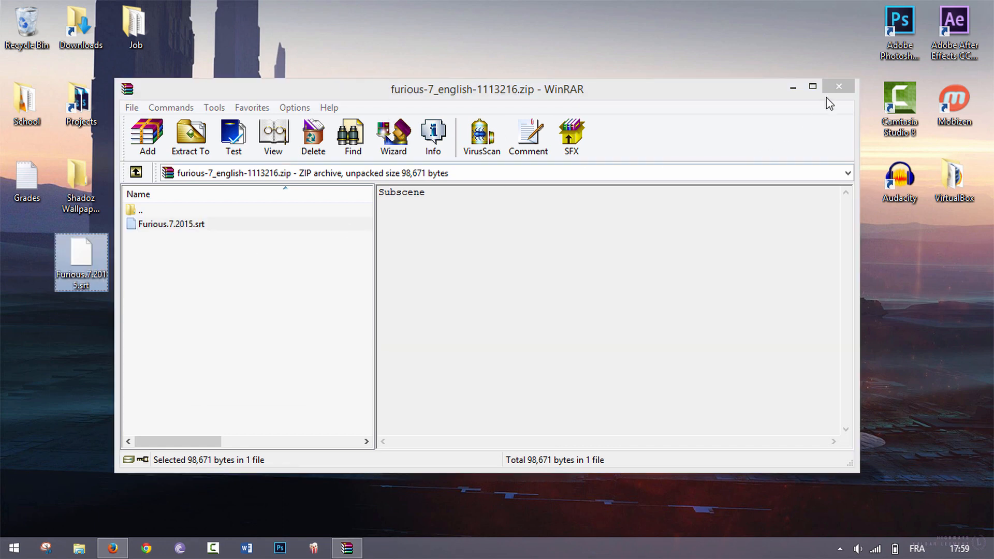
# Step: Close the subtitle archive and bring the browser back to the TVsubtitles.net home page
pyautogui.click(838, 86)
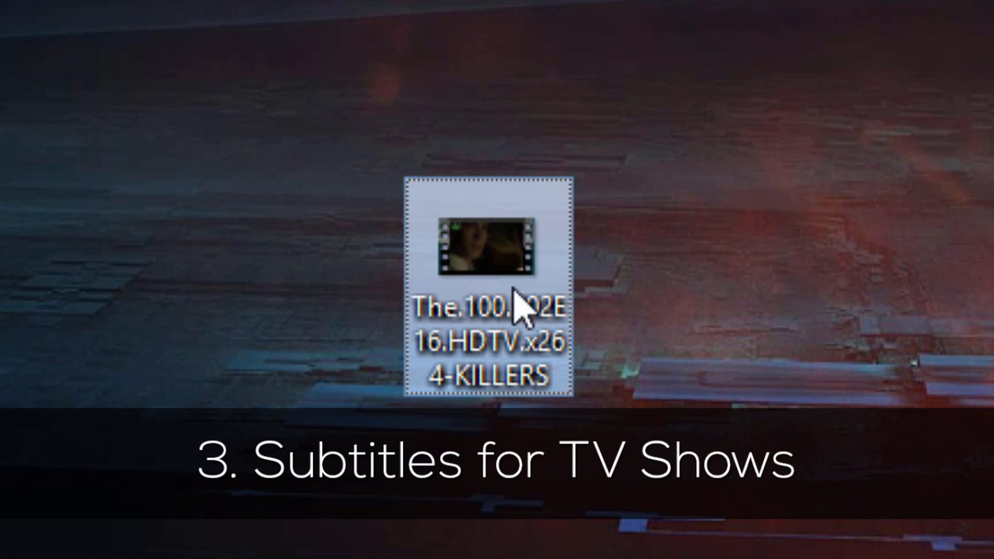
pyautogui.moveTo(558, 399)
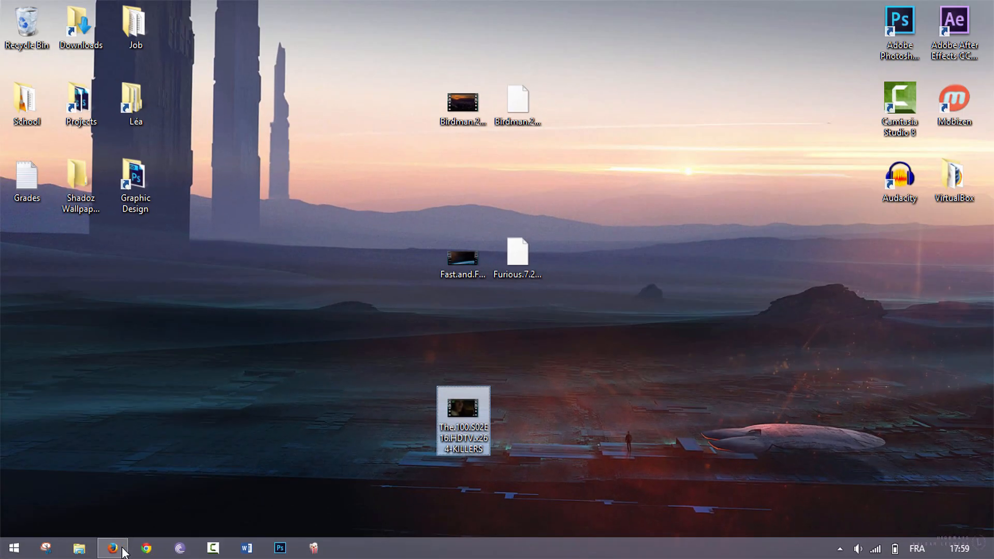
pyautogui.click(112, 548)
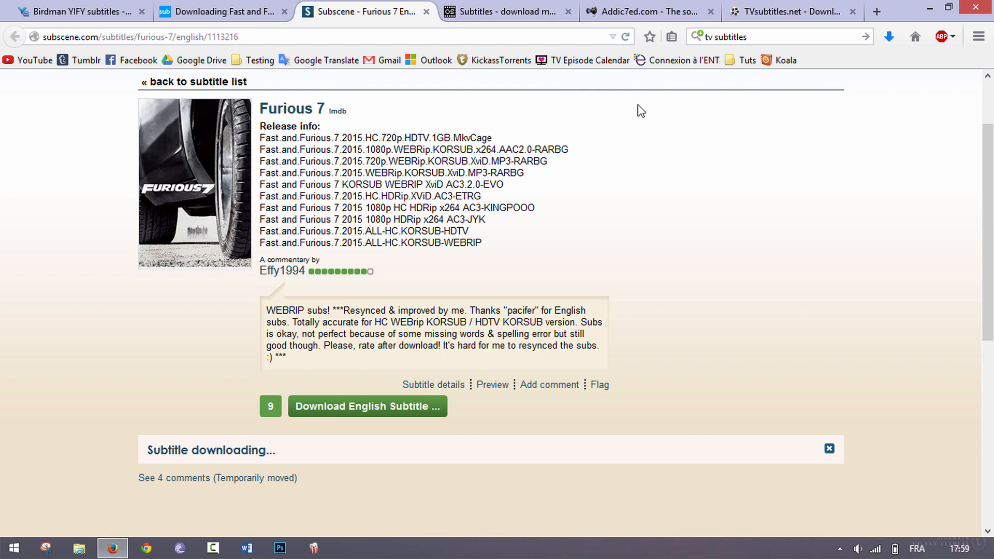
pyautogui.click(644, 12)
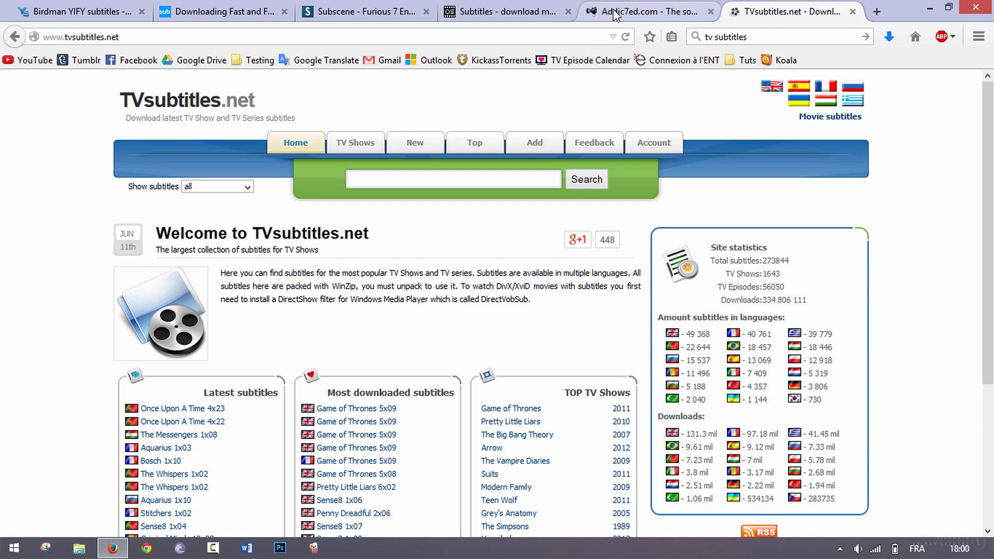
# Step: Search Addic7ed for 'the 100' and go to episode 02x16 Blood Must Have Blood (Part 2)
pyautogui.click(645, 12)
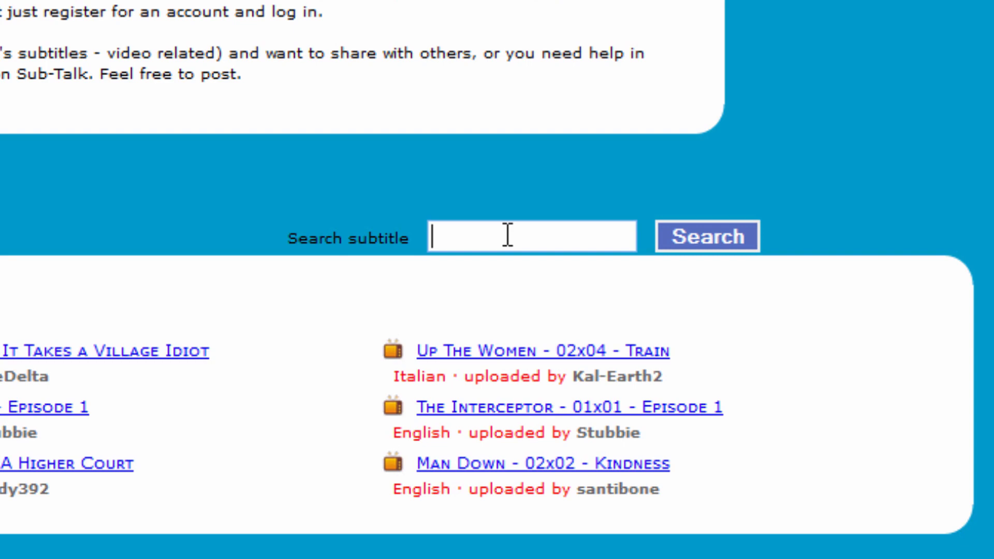
pyautogui.write('6.HDTV.x264-KILLERS')
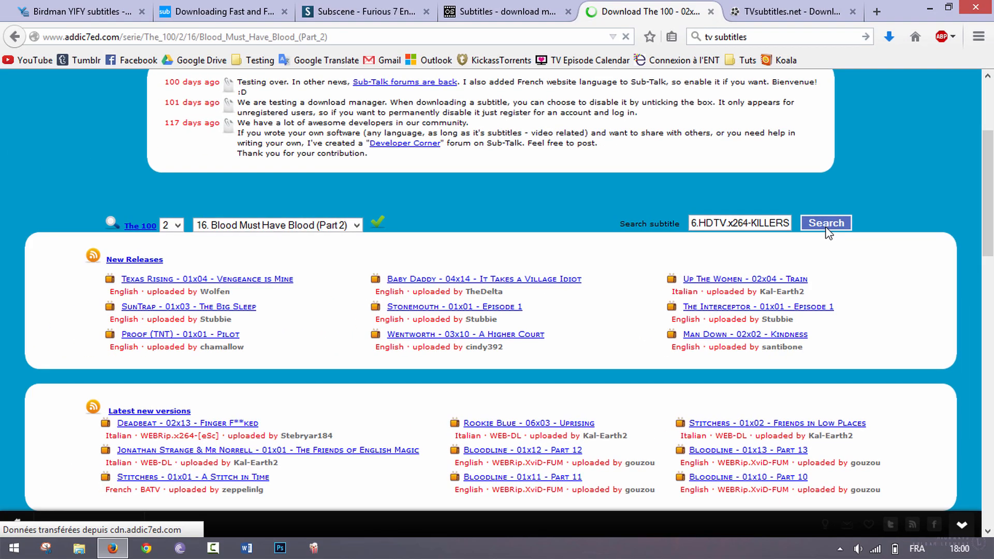
pyautogui.click(826, 223)
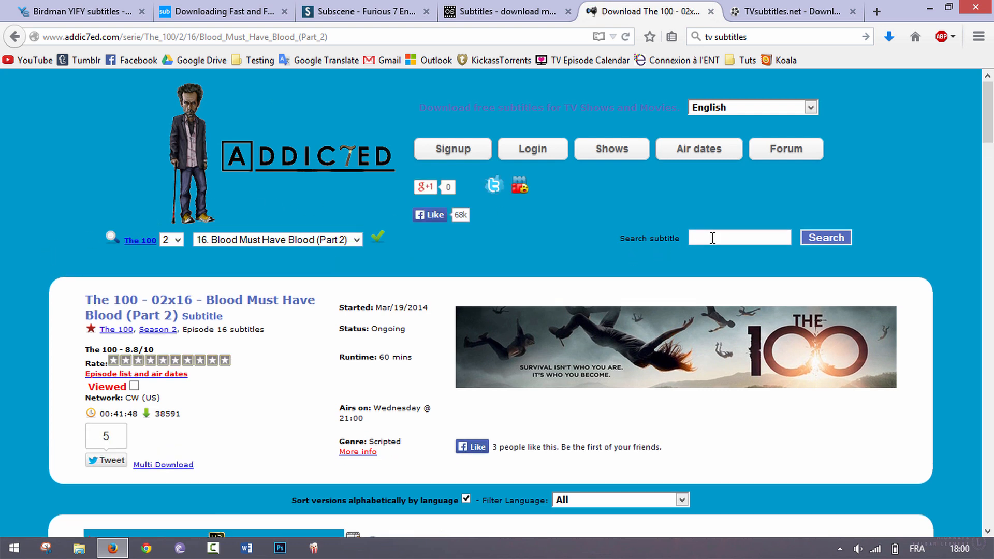
pyautogui.write('the 100')
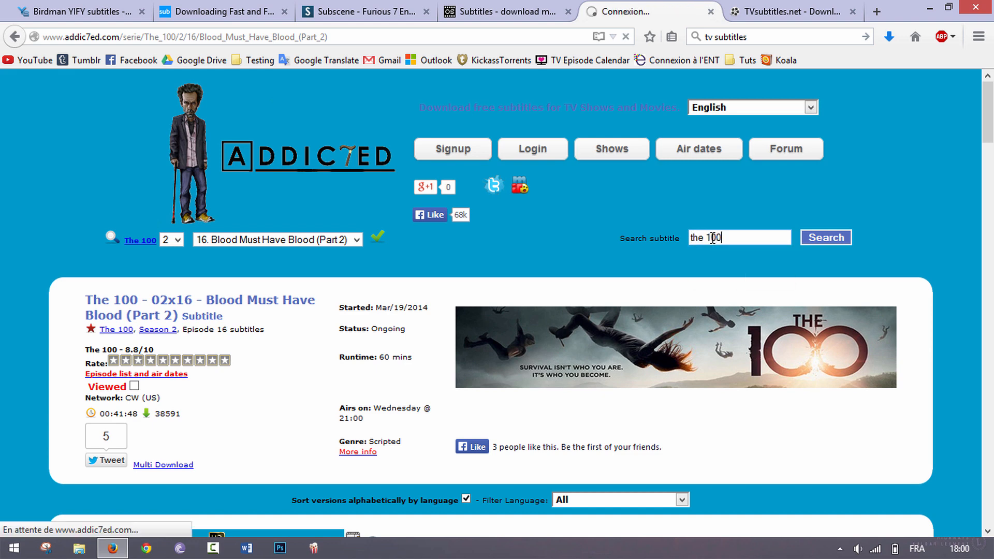
pyautogui.click(825, 238)
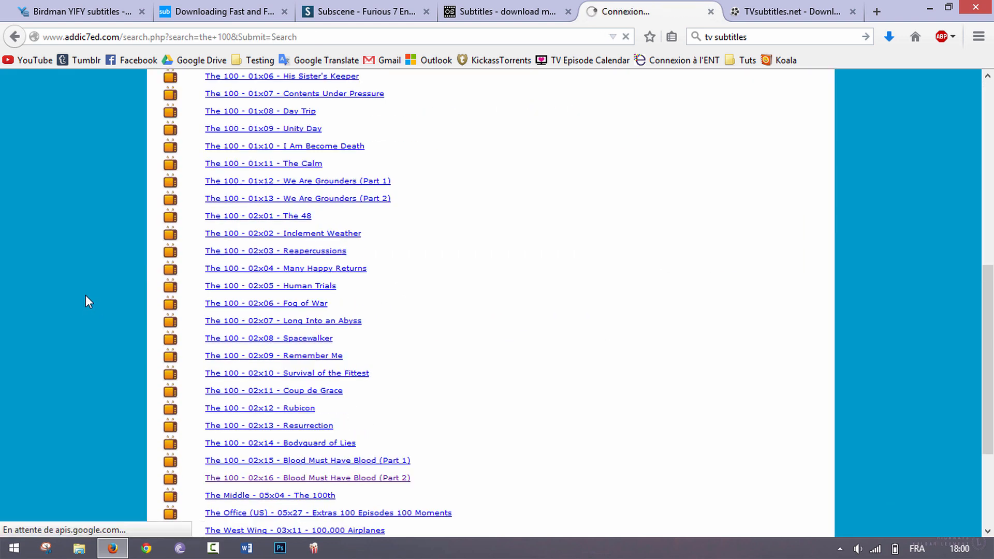
pyautogui.click(307, 477)
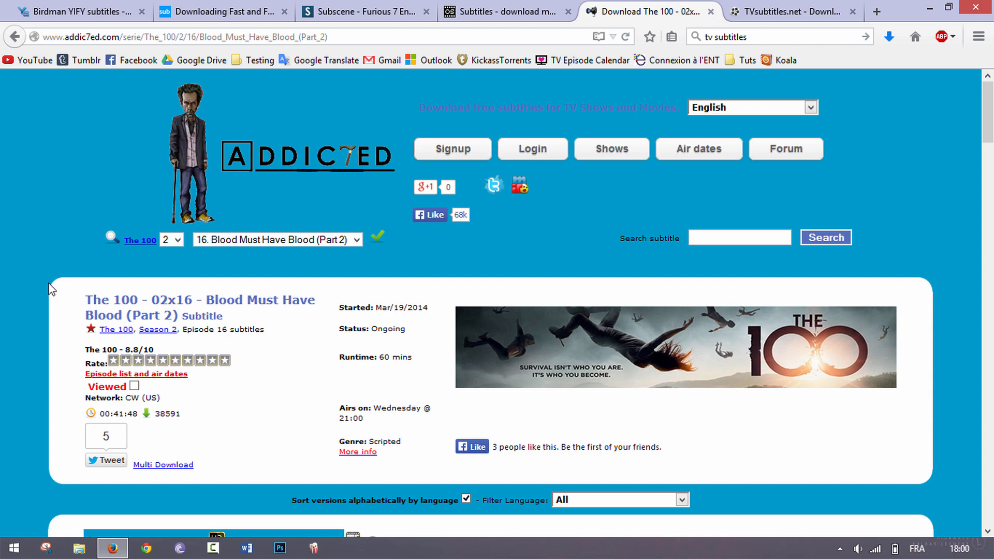
# Step: Download the English KILLERS version of the subtitles and save the .srt to the desktop
pyautogui.scroll(-3)
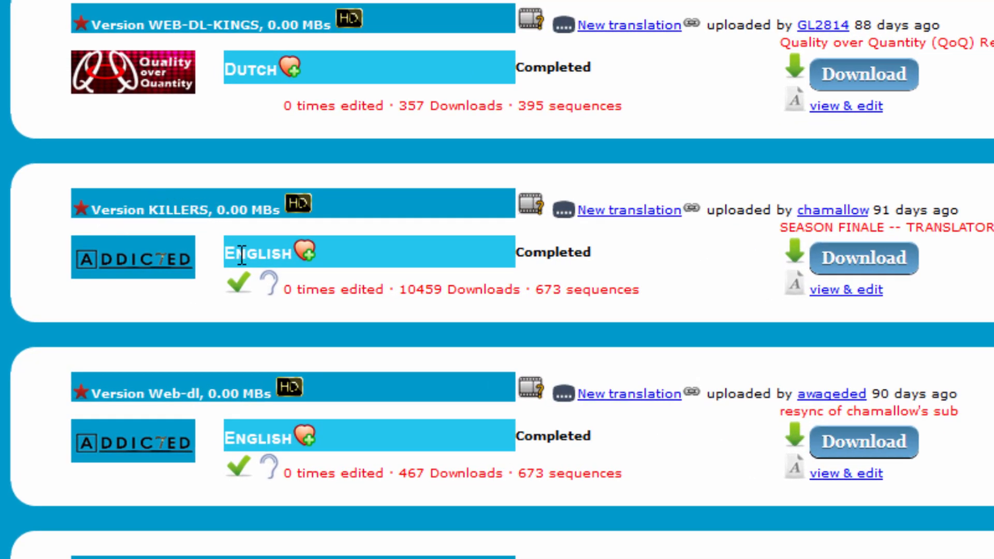
pyautogui.moveTo(210, 231)
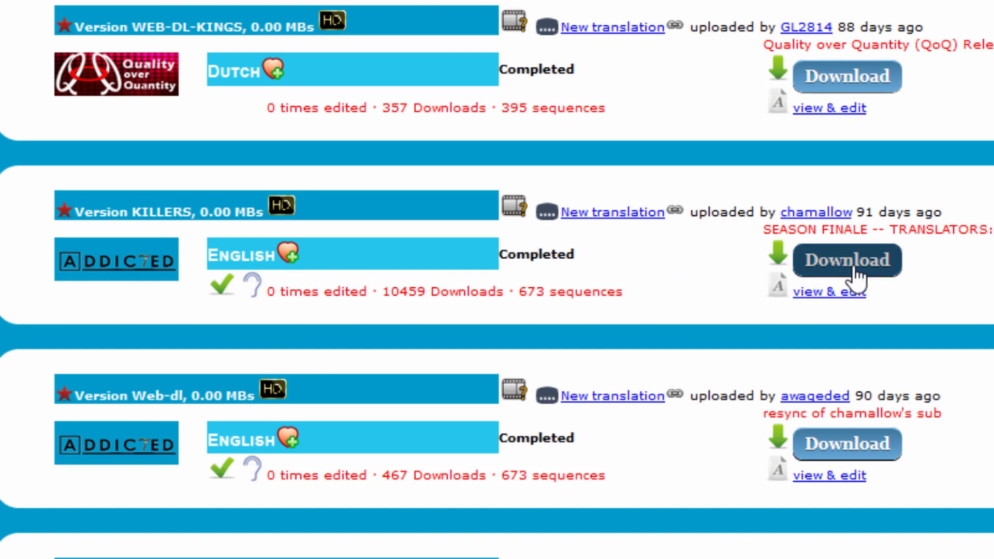
pyautogui.click(846, 260)
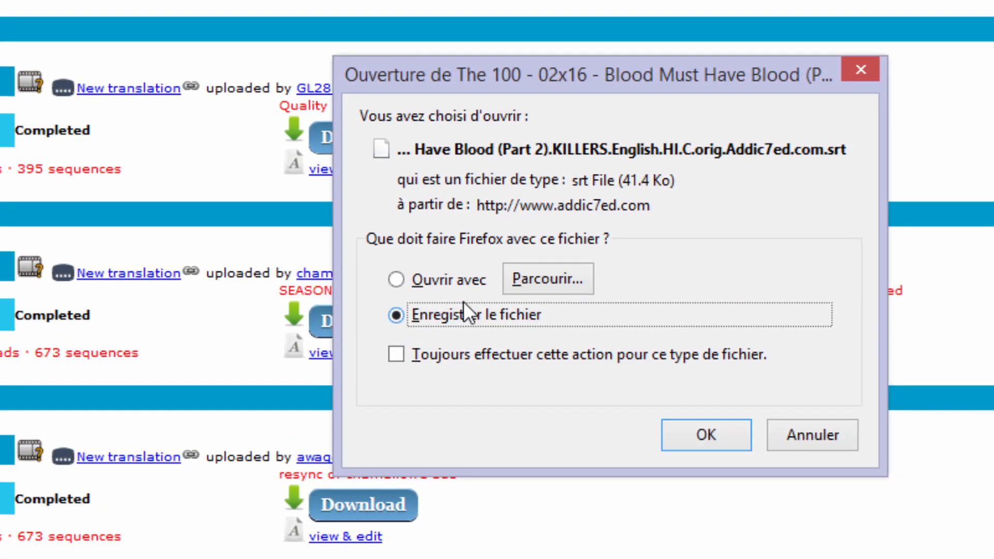
pyautogui.click(705, 434)
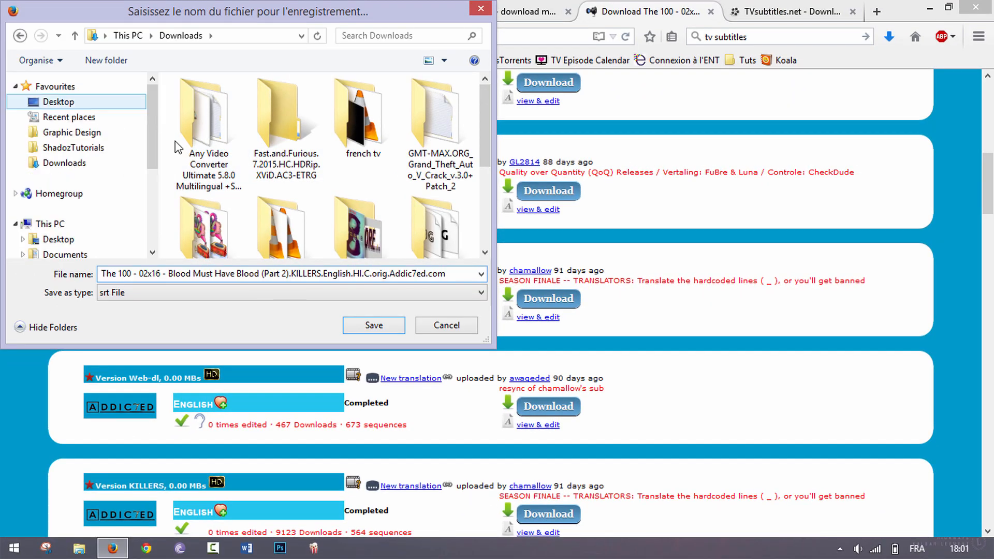
pyautogui.click(372, 324)
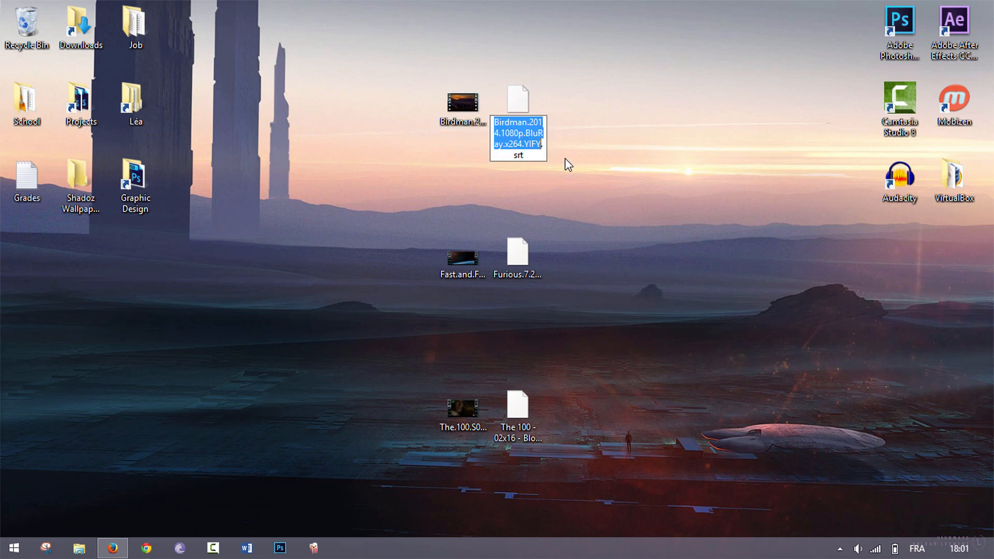
# Step: Copy the Fast and Furious 7 video's full file name and rename its .srt to match
pyautogui.click(462, 260)
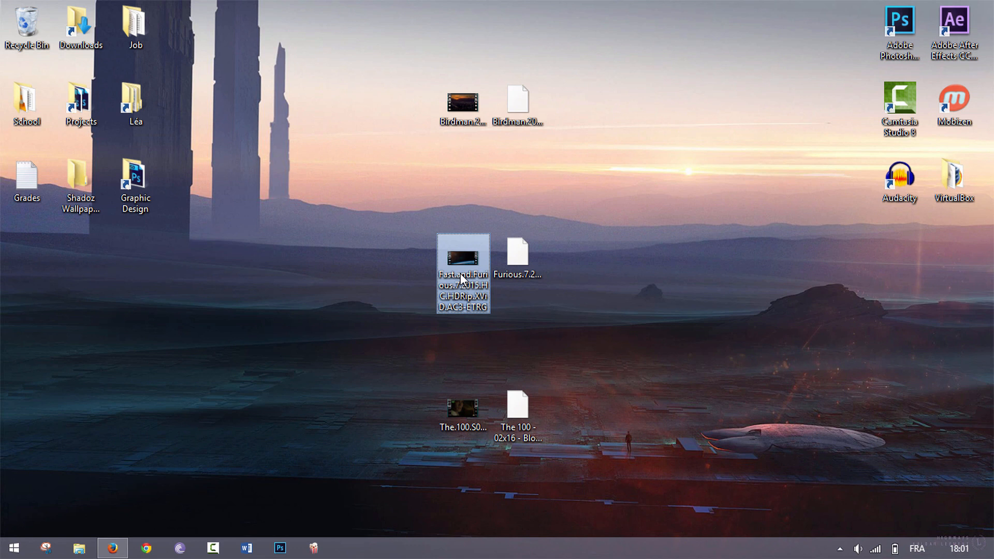
pyautogui.click(518, 257)
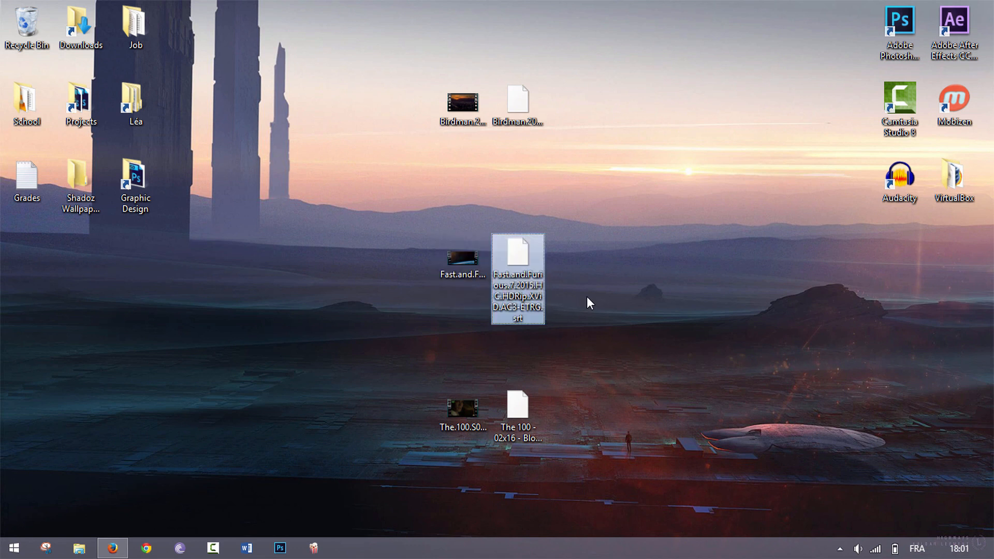
pyautogui.click(463, 404)
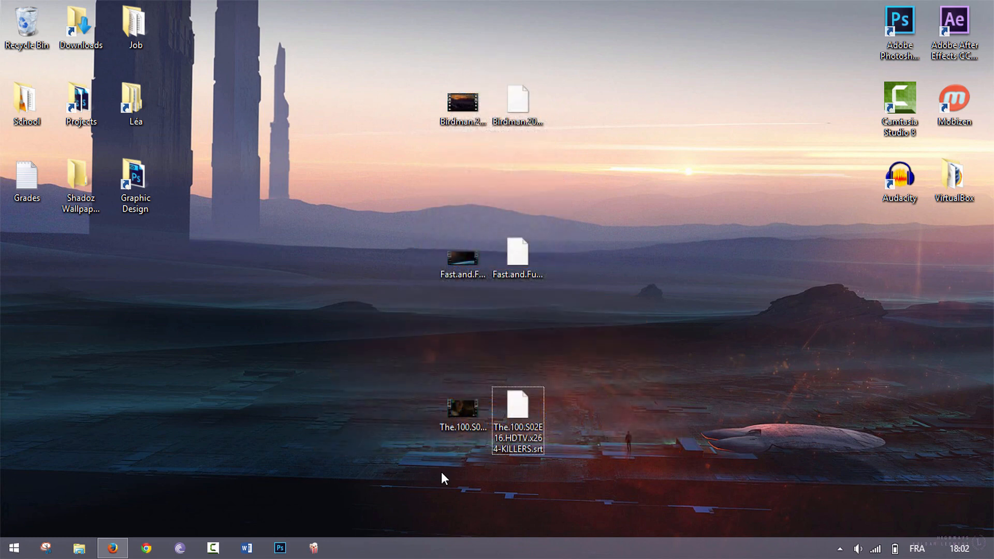
# Step: Test the Birdman and The 100 videos by launching them from the desktop in VLC
pyautogui.click(464, 107)
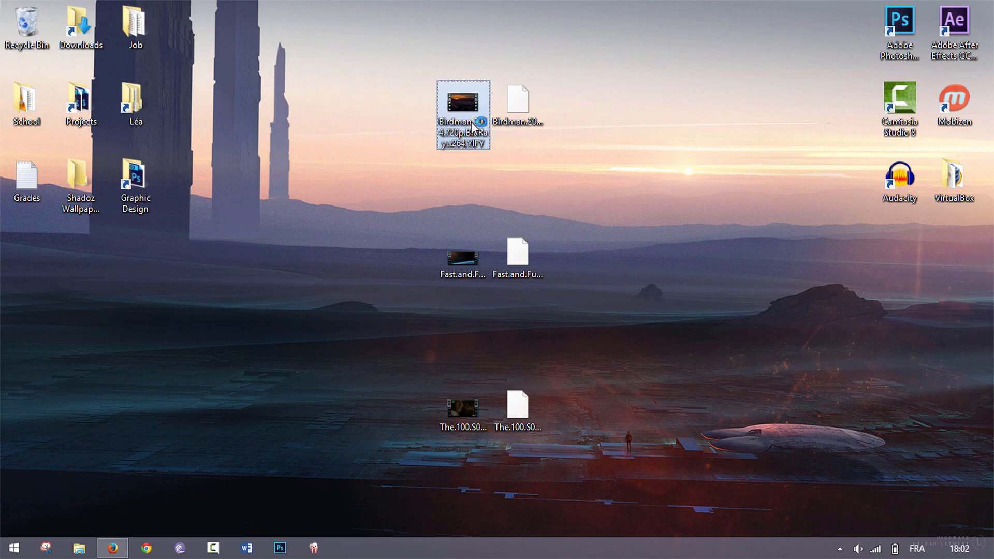
pyautogui.doubleClick(462, 112)
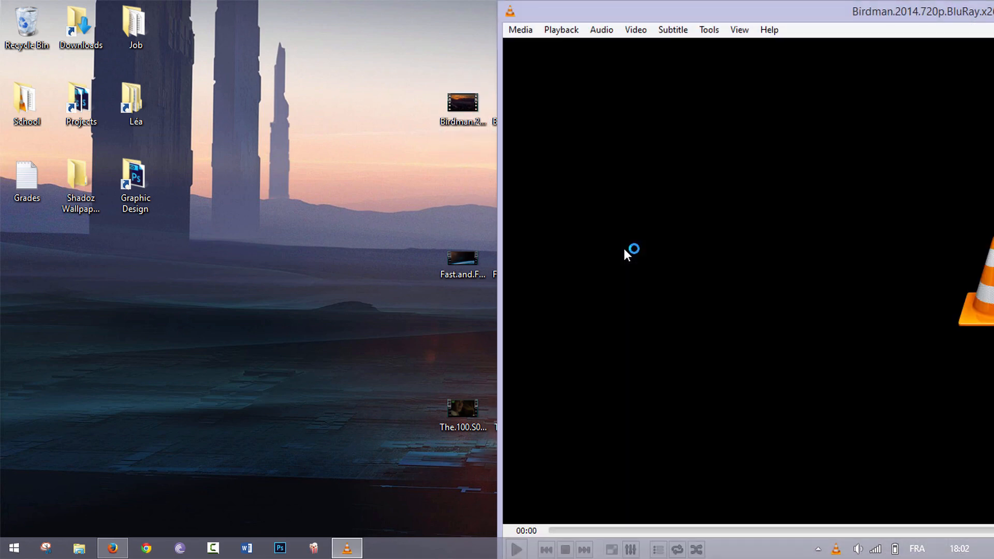
pyautogui.click(516, 548)
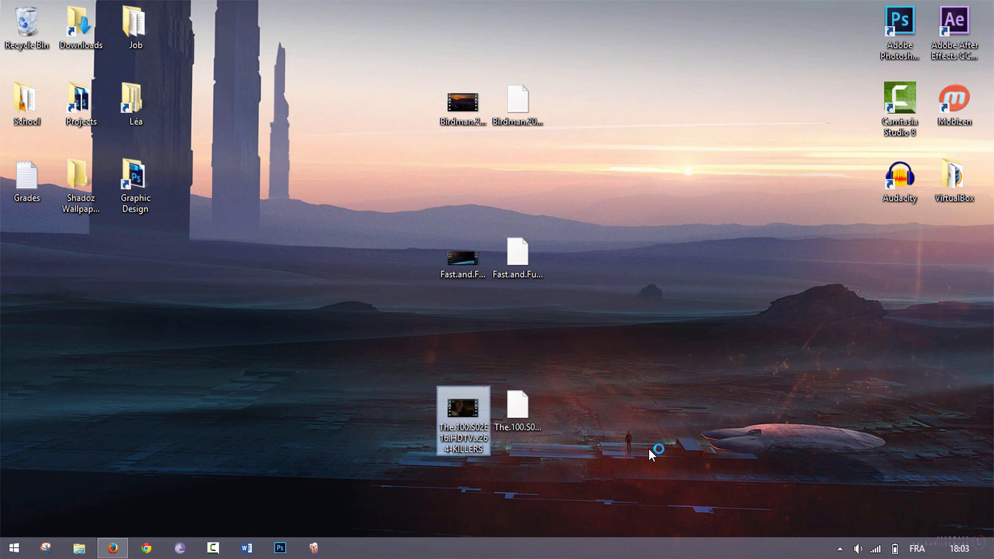
pyautogui.doubleClick(461, 422)
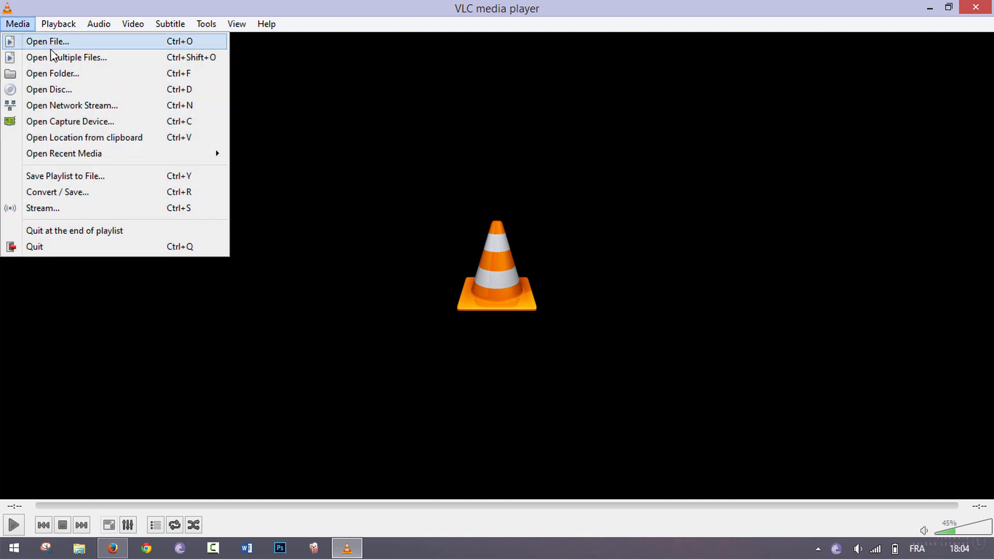
# Step: In Open Media attach The.100.S02E16.HDTV.x264-KILLERS.srt as the subtitle file and start playback
pyautogui.click(47, 40)
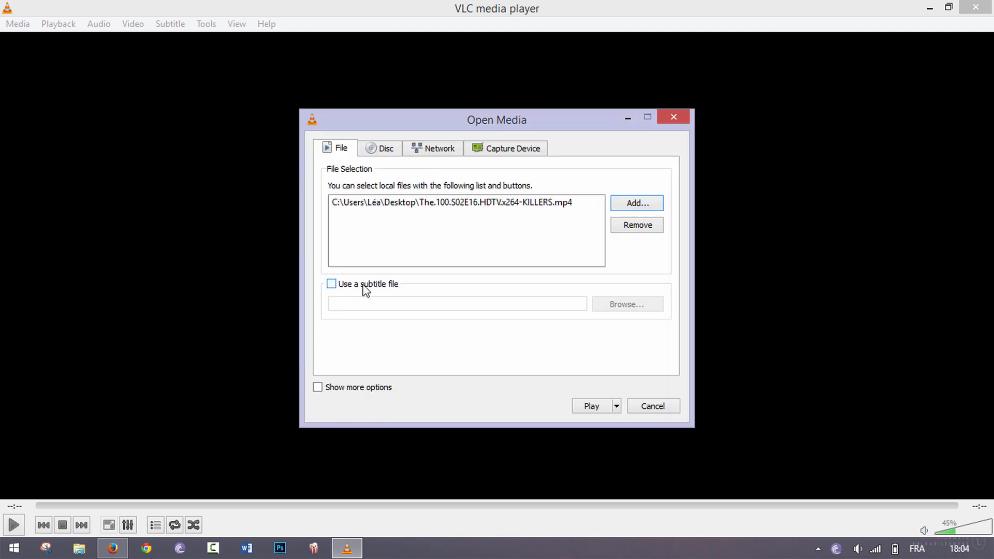
pyautogui.click(332, 284)
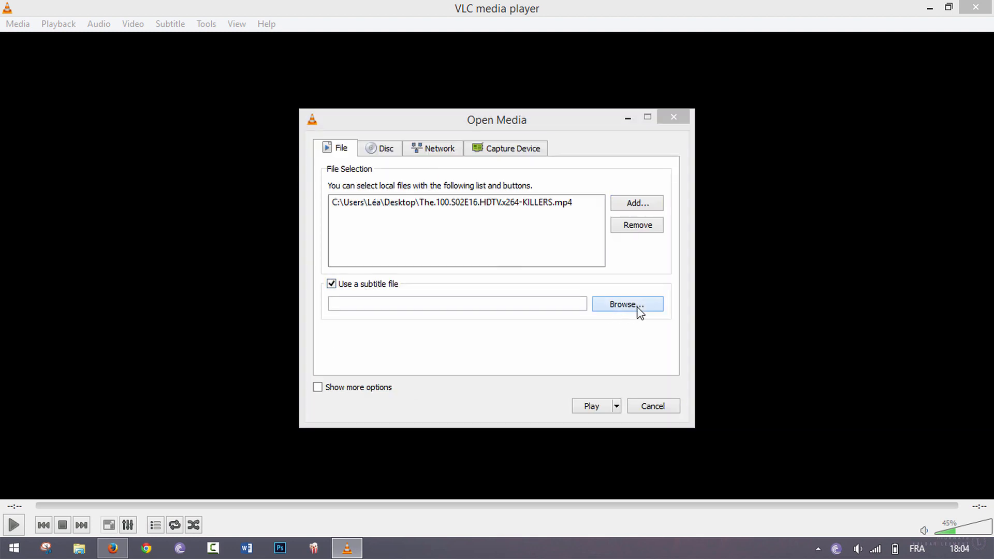
pyautogui.click(627, 304)
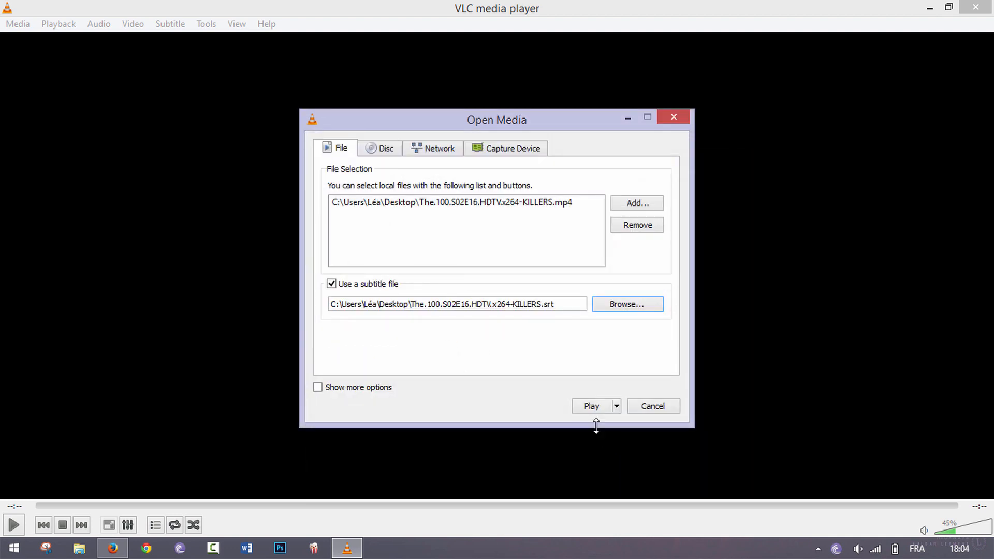
pyautogui.click(591, 406)
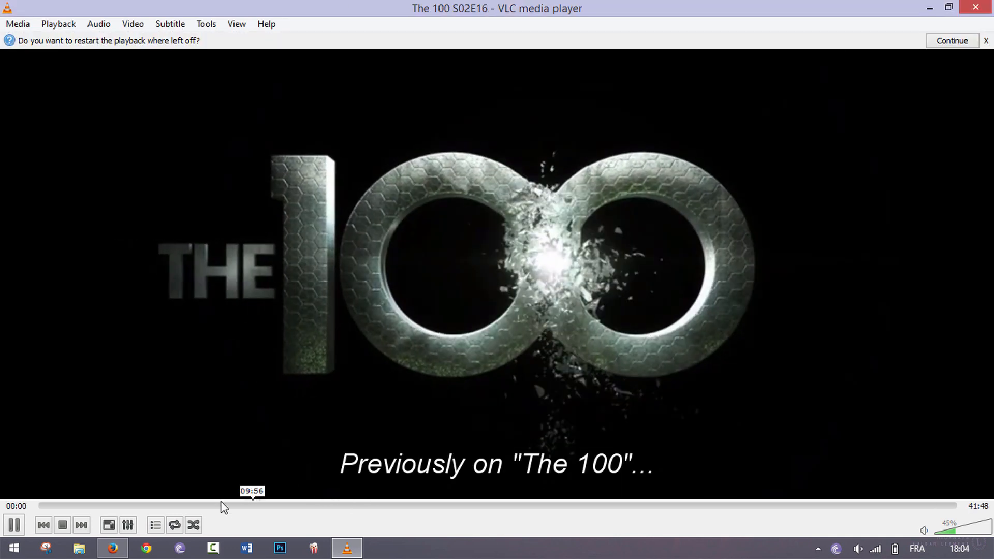